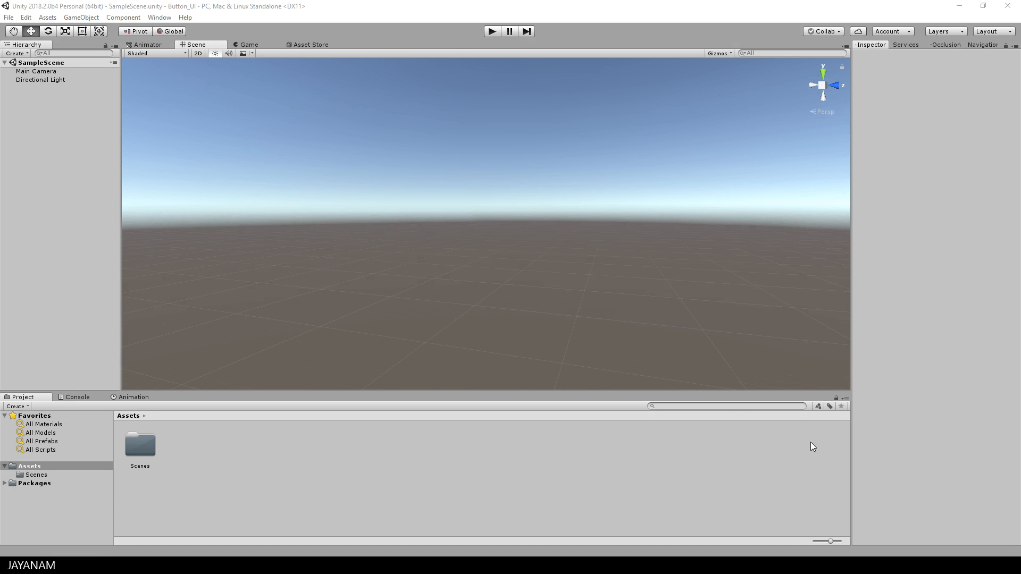
mouse_move(70, 365)
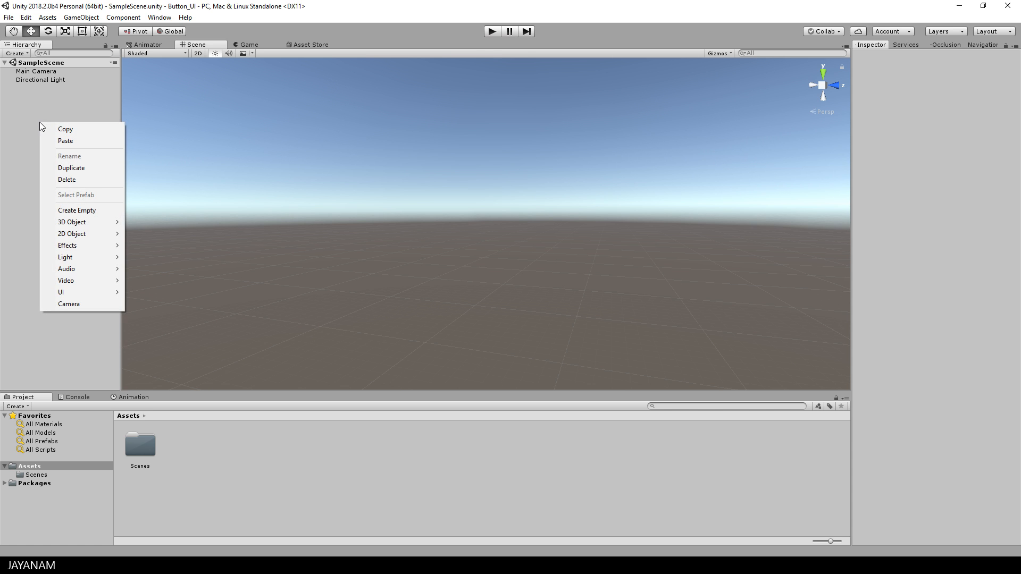
mouse_move(71, 291)
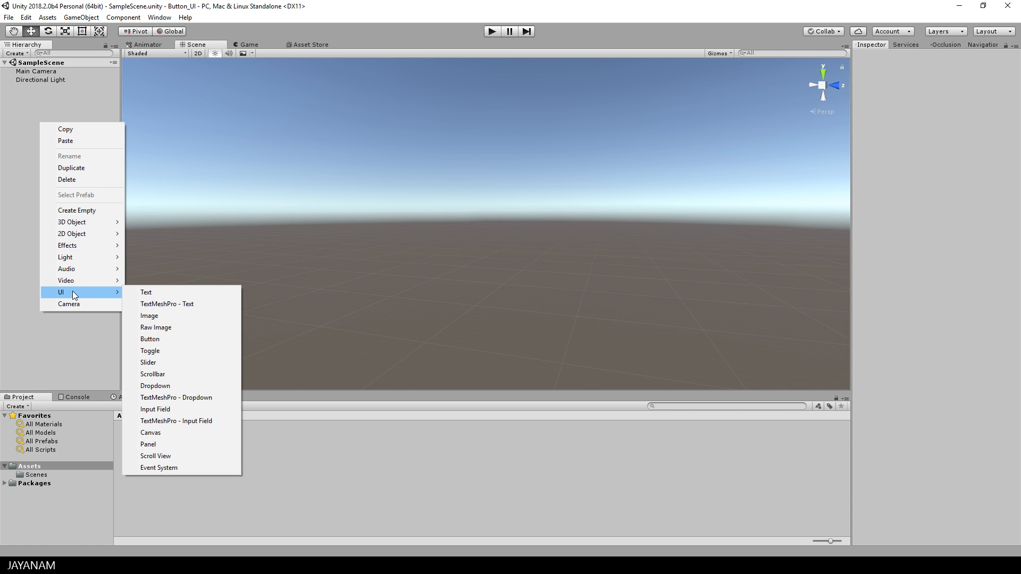
mouse_move(162, 433)
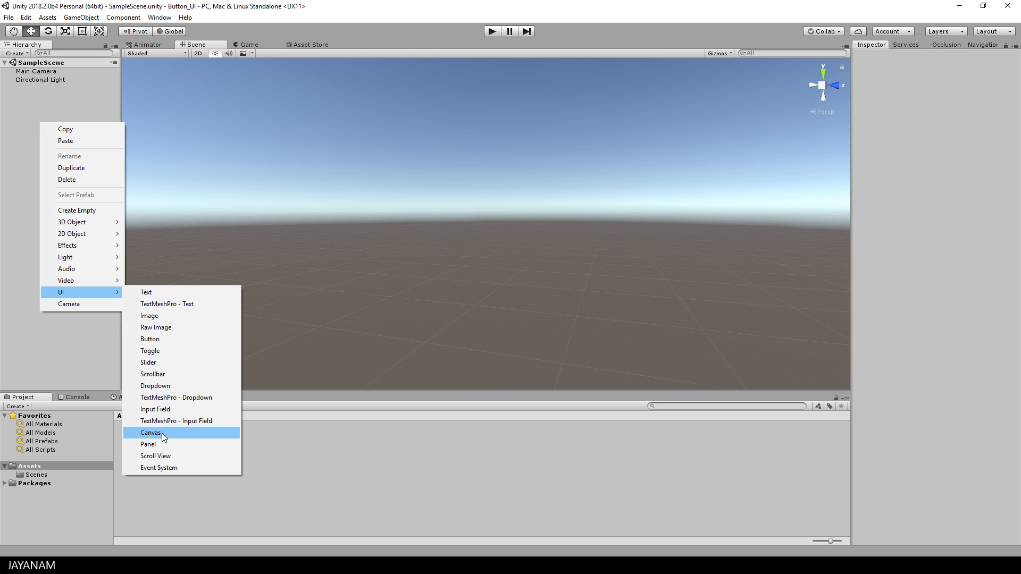
Create a Canvas with its EventSystem in SampleScene
left_click(150, 432)
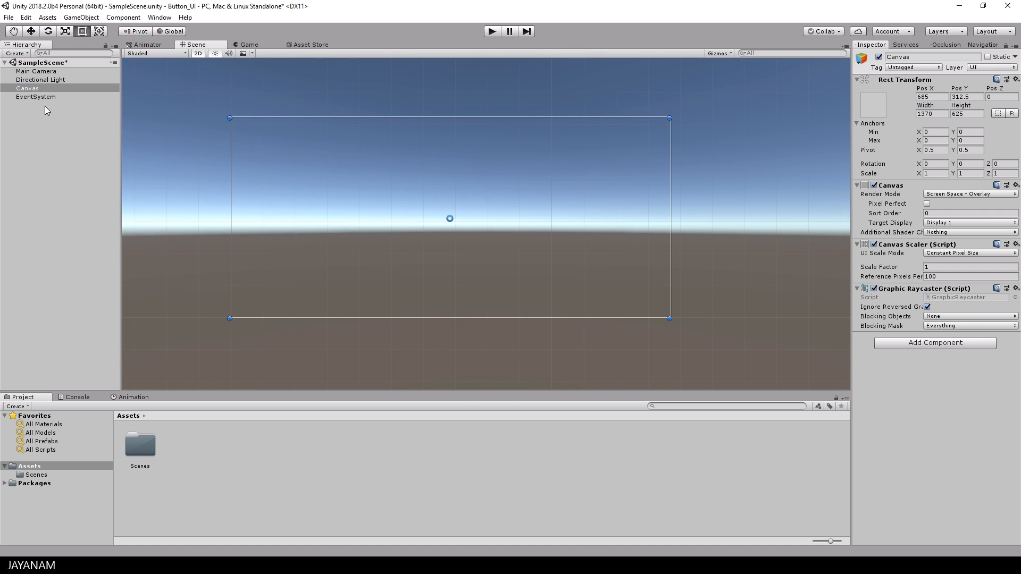
Add a Button under the Canvas, move it up and anchor it top-centre
right_click(27, 88)
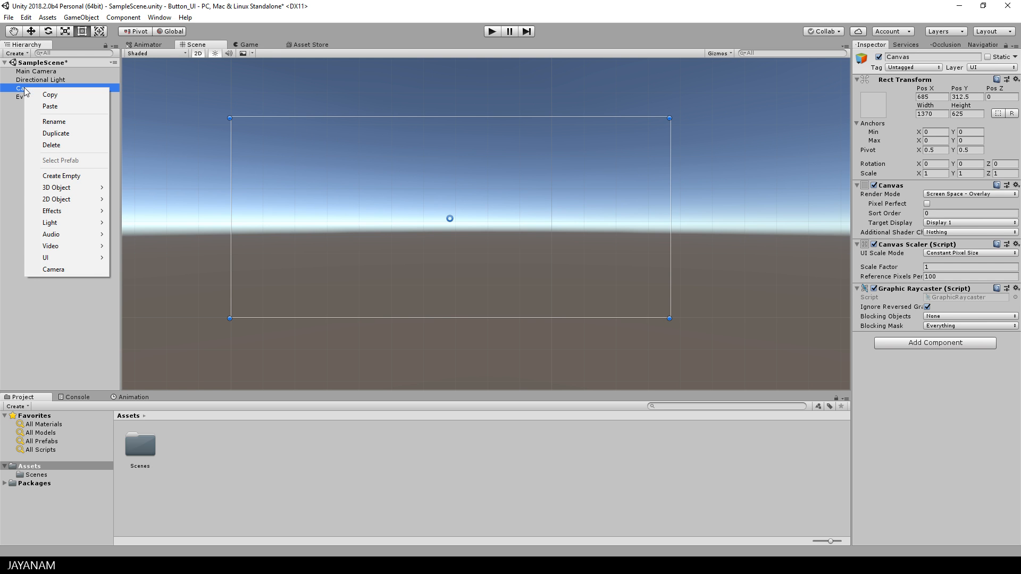
mouse_move(46, 257)
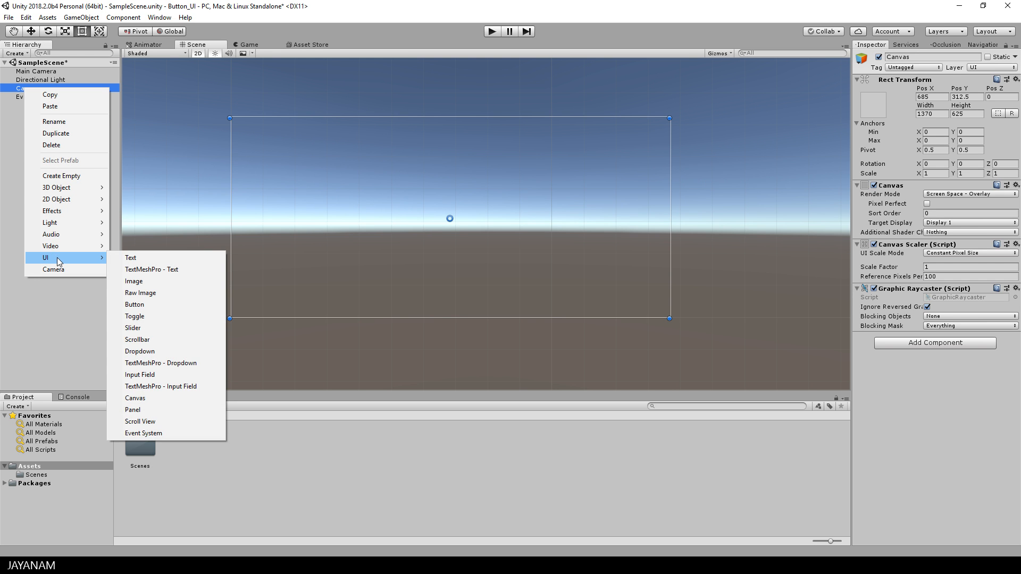
left_click(134, 305)
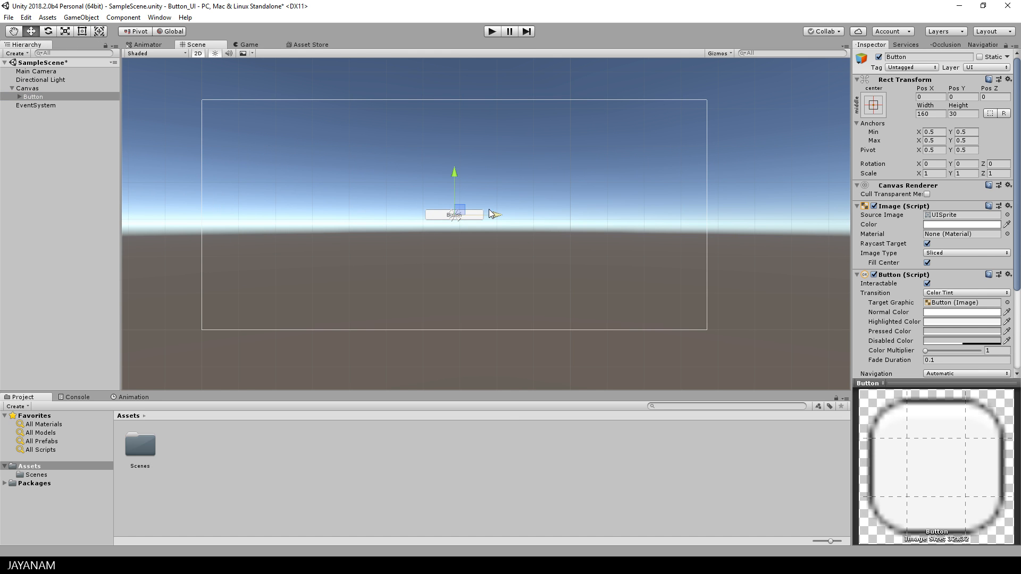
left_click_drag(454, 193, 454, 117)
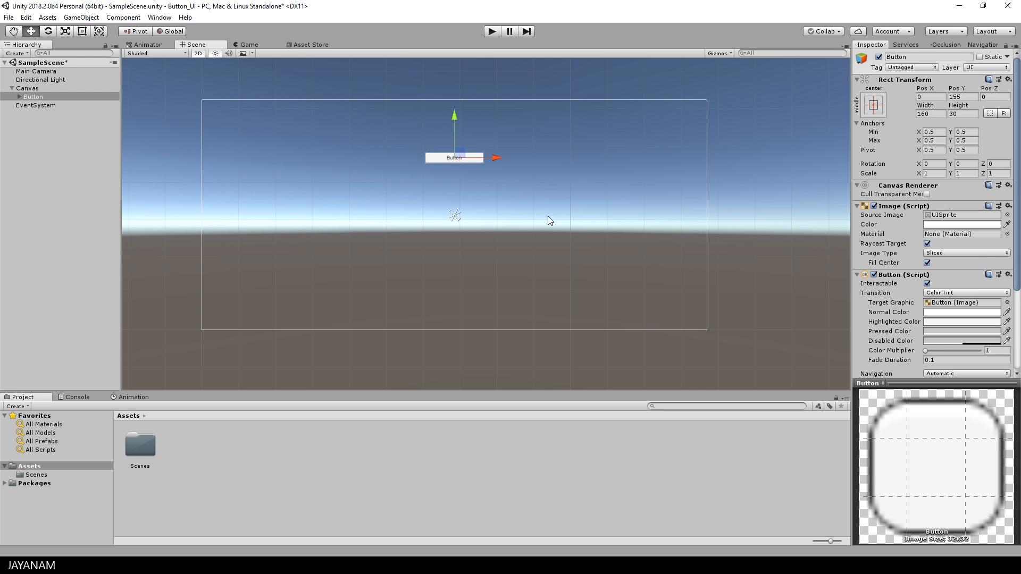
left_click(874, 105)
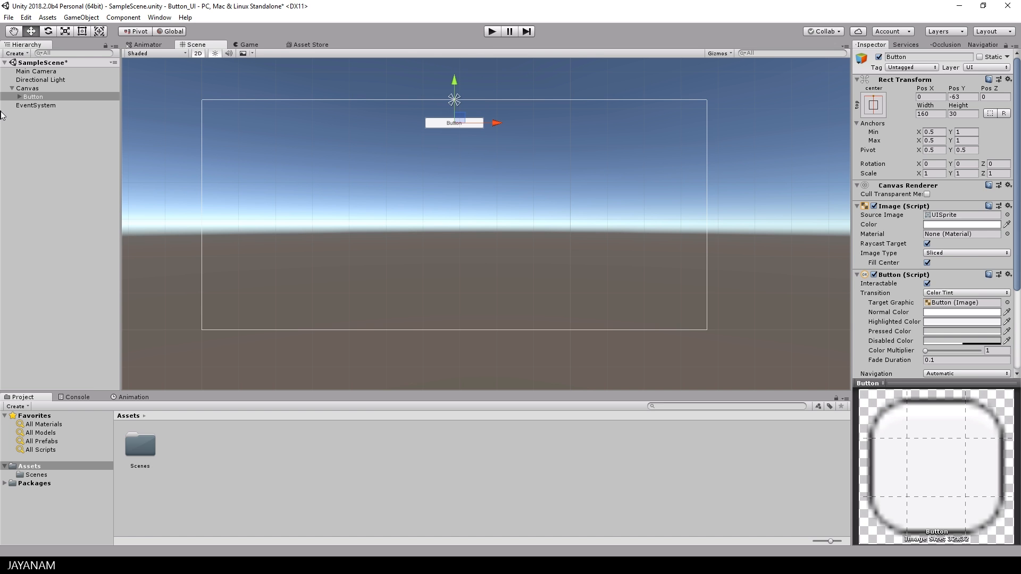
Change the Button's child Text label from 'Button' to 'My Text'
left_click(37, 105)
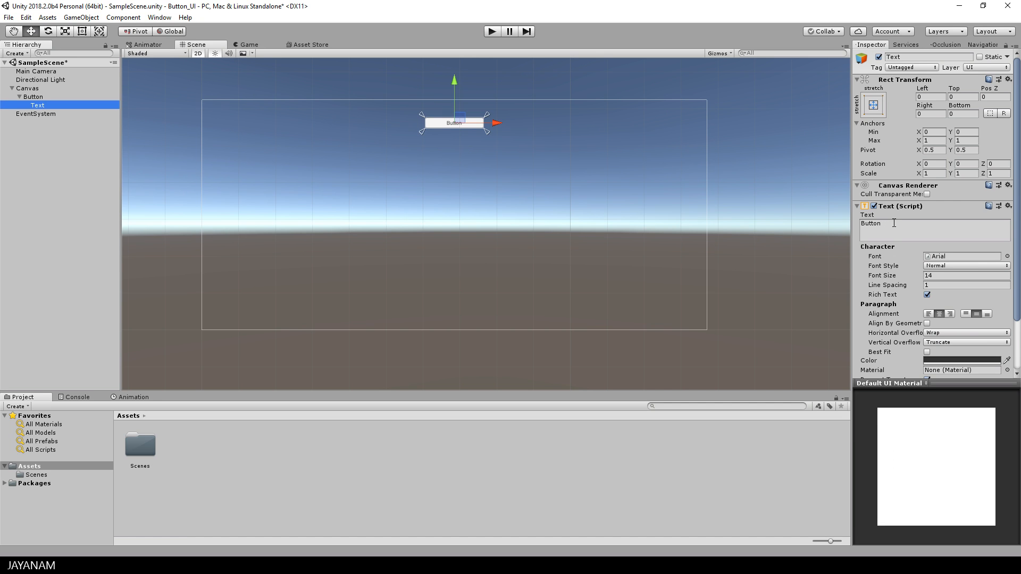
type("My Te")
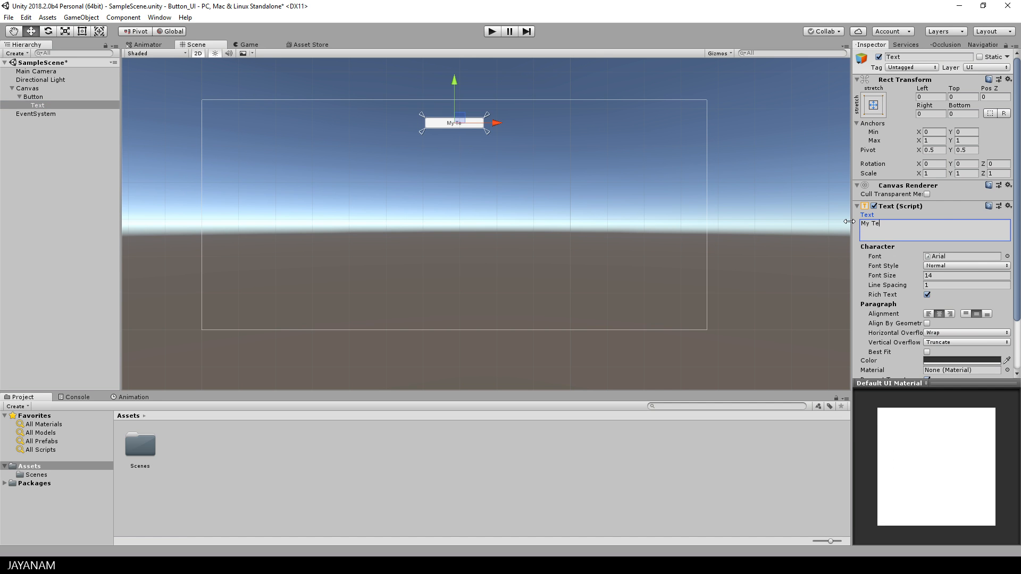
type("xt")
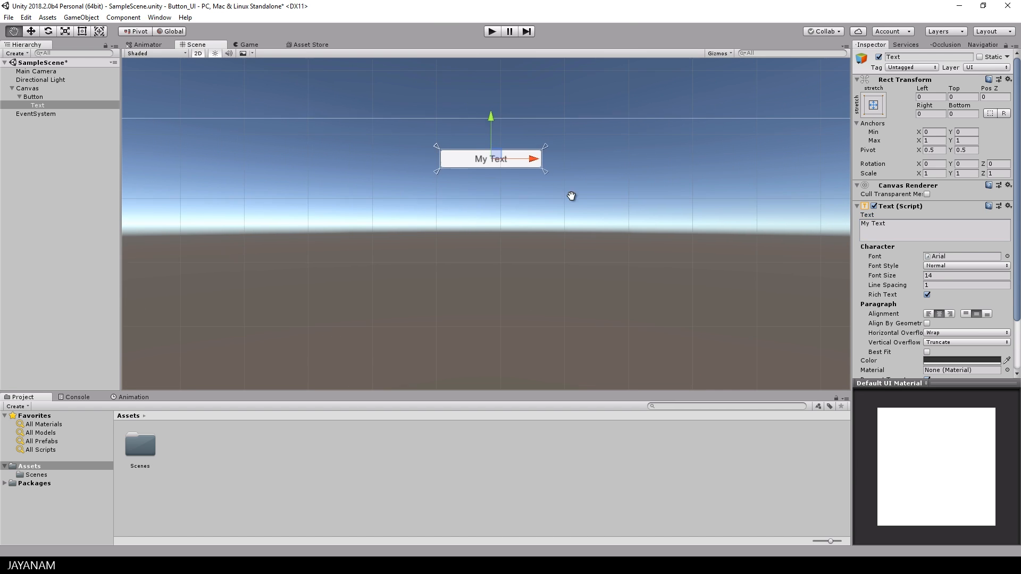
Set the Button's Pressed Color to a light red tint (BC8181)
left_click(33, 97)
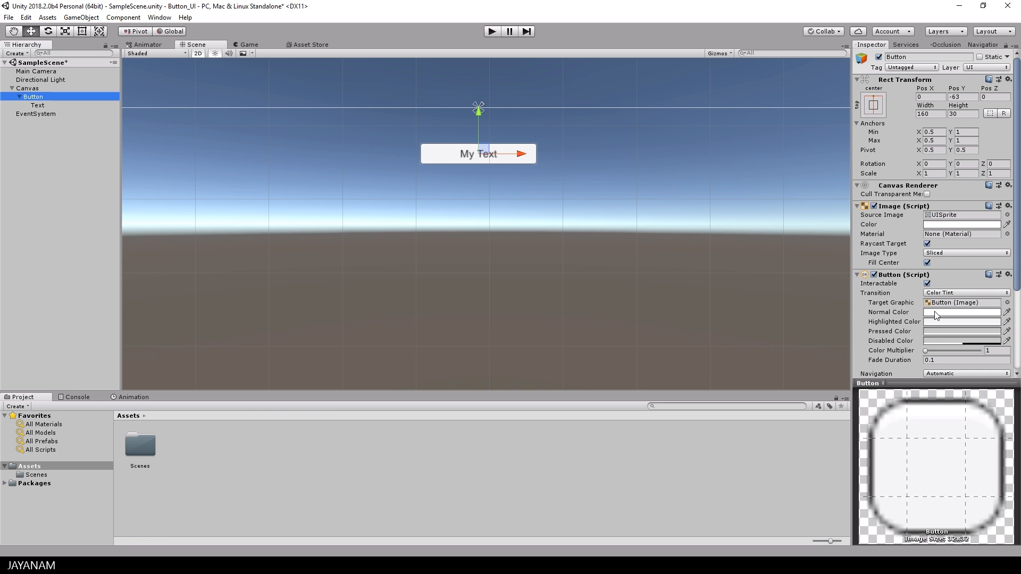
mouse_move(932, 335)
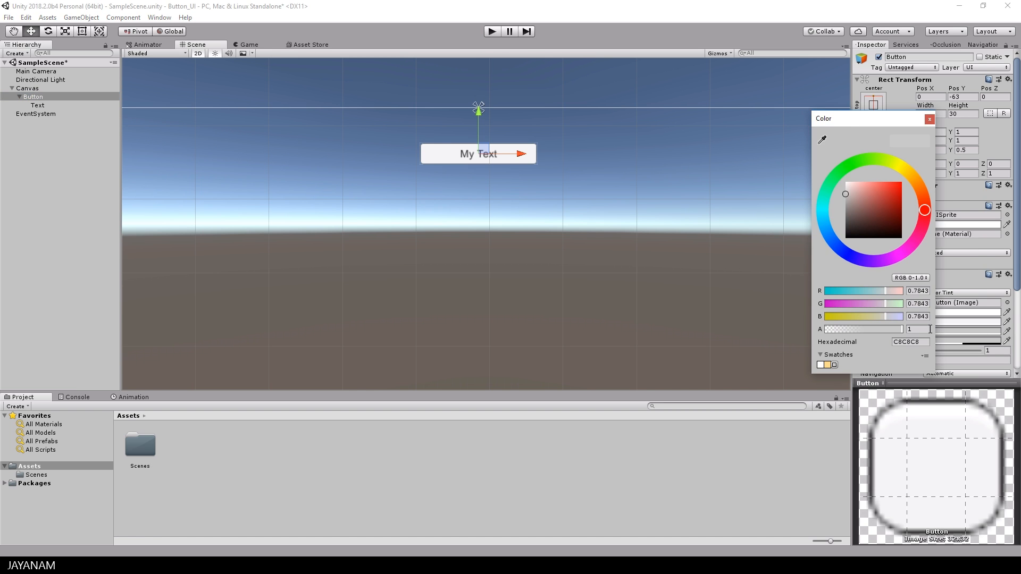
left_click(845, 197)
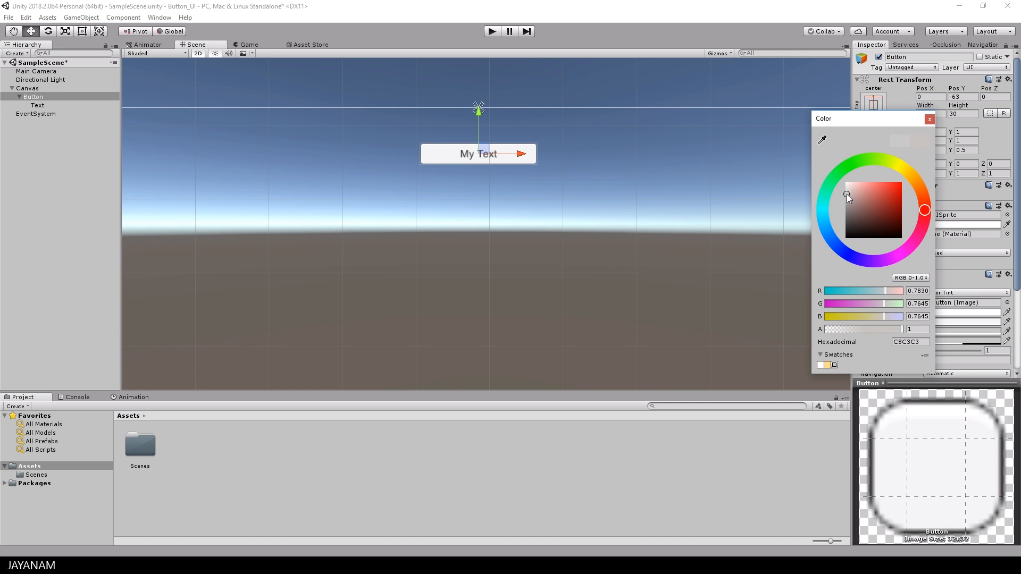
left_click(862, 197)
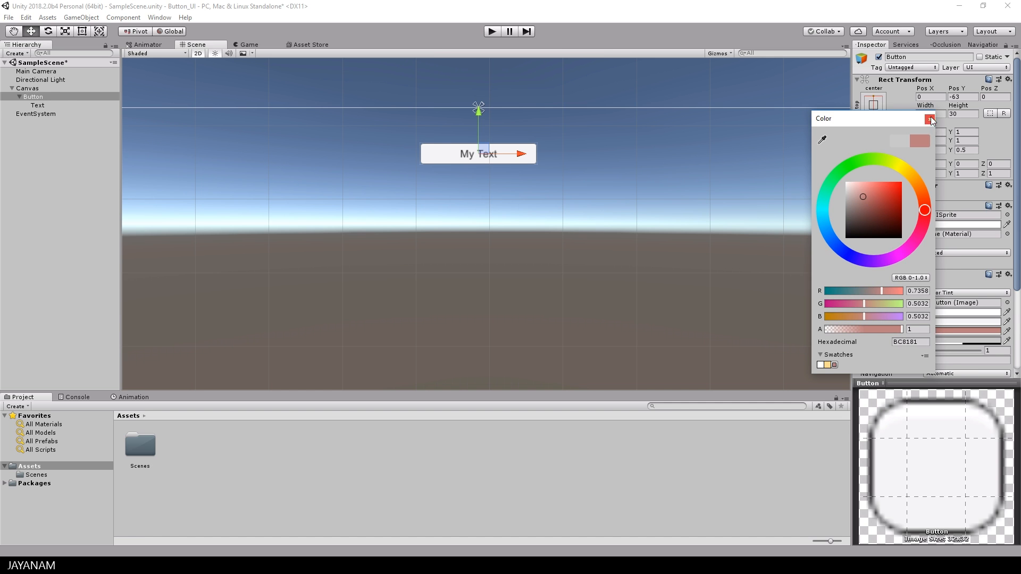
left_click(932, 120)
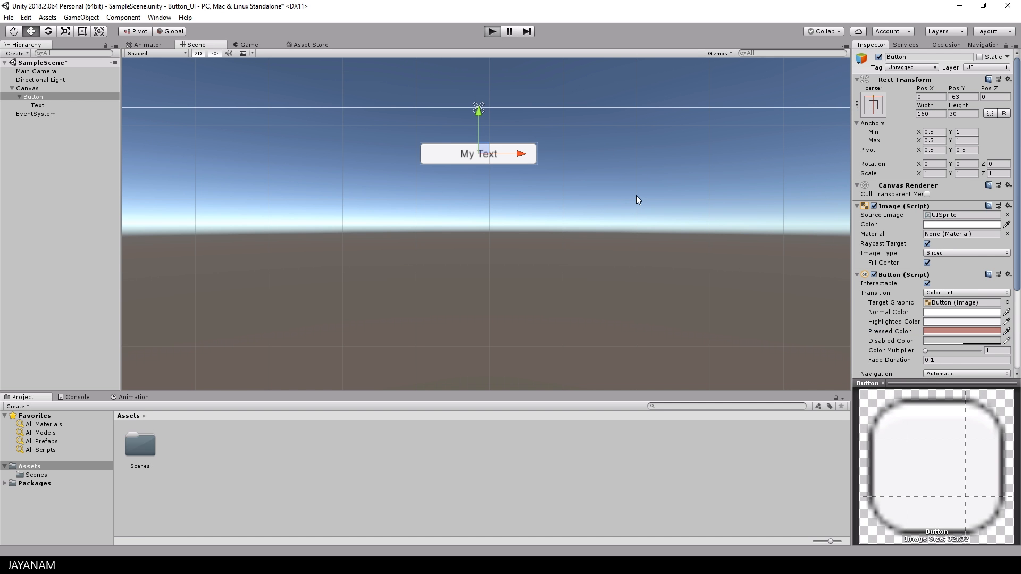
Run the scene, press the My Text button to test it, then stop play mode
left_click(249, 45)
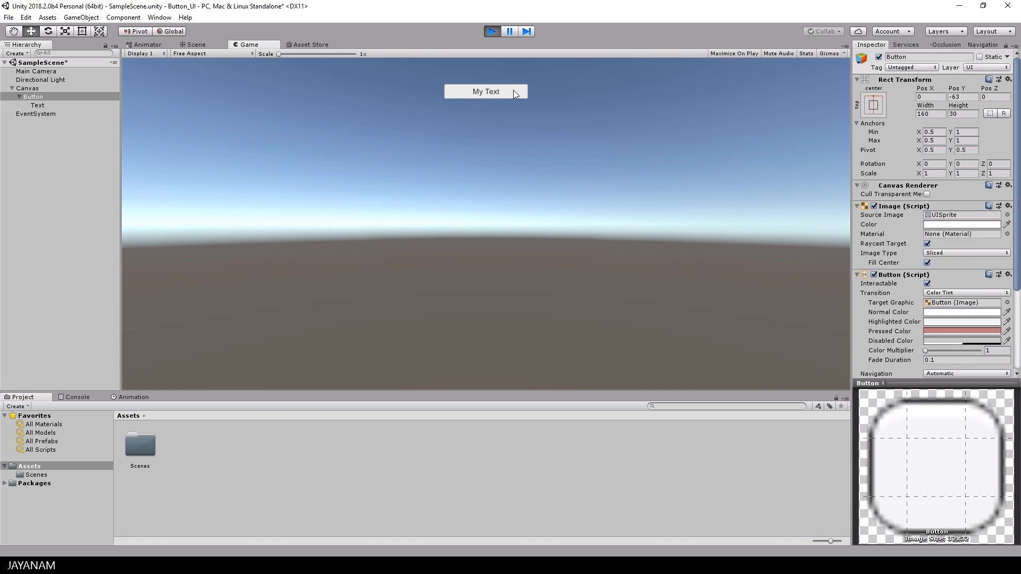
left_click(486, 91)
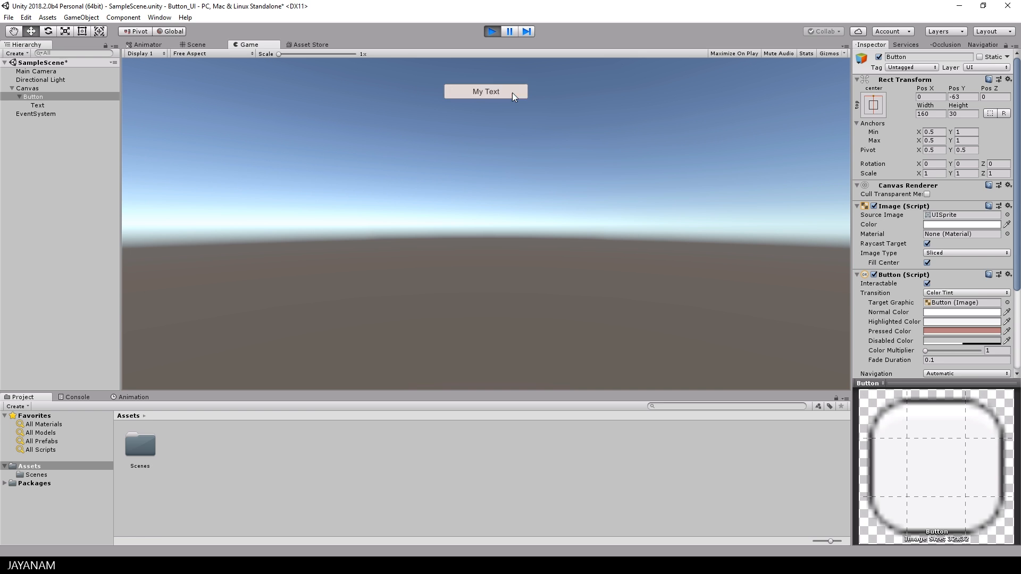
left_click(491, 31)
type("new")
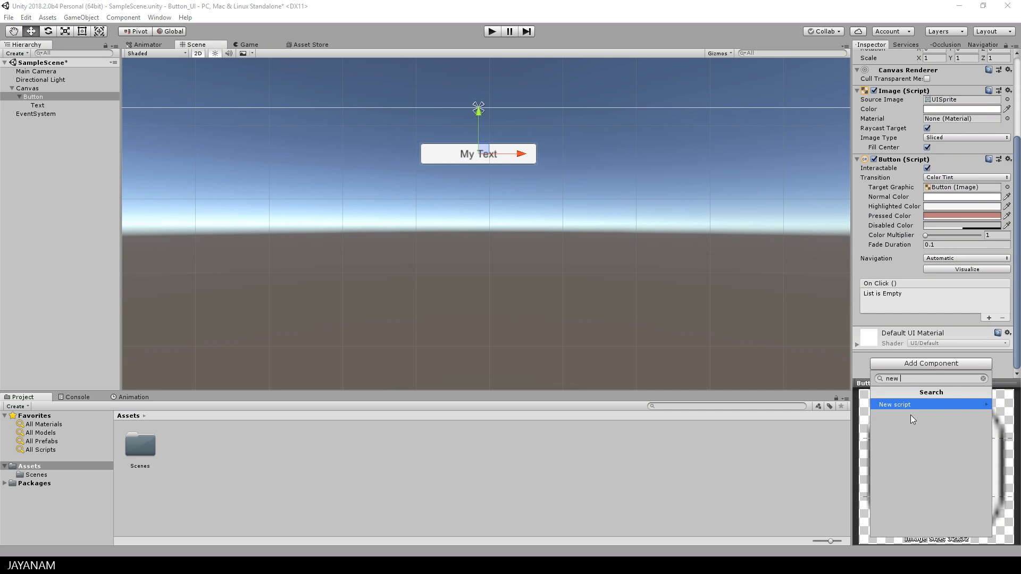
Create a new ButtonHandler script component on the Button and select it in Assets
left_click(896, 404)
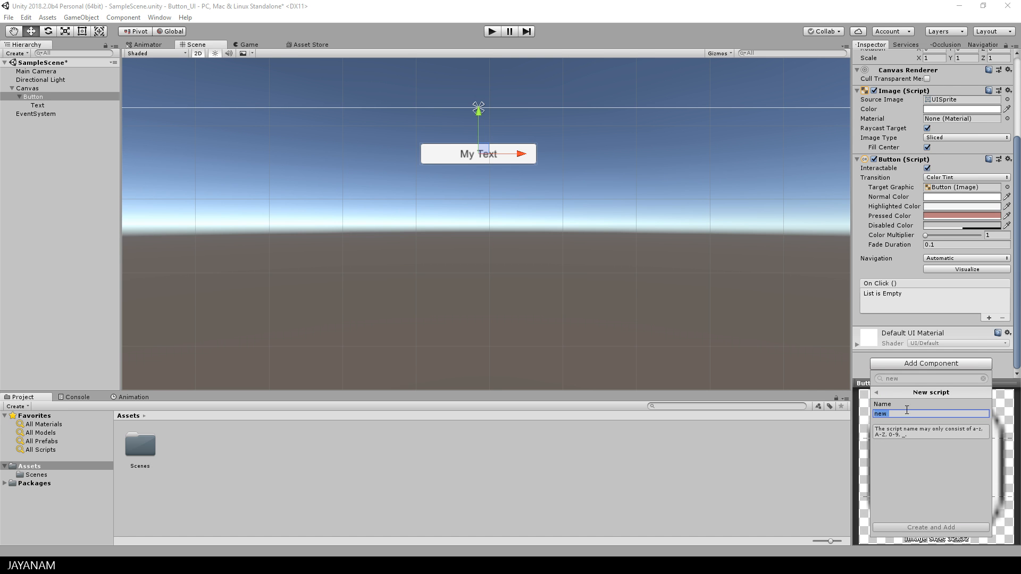
type("ButtonHandler")
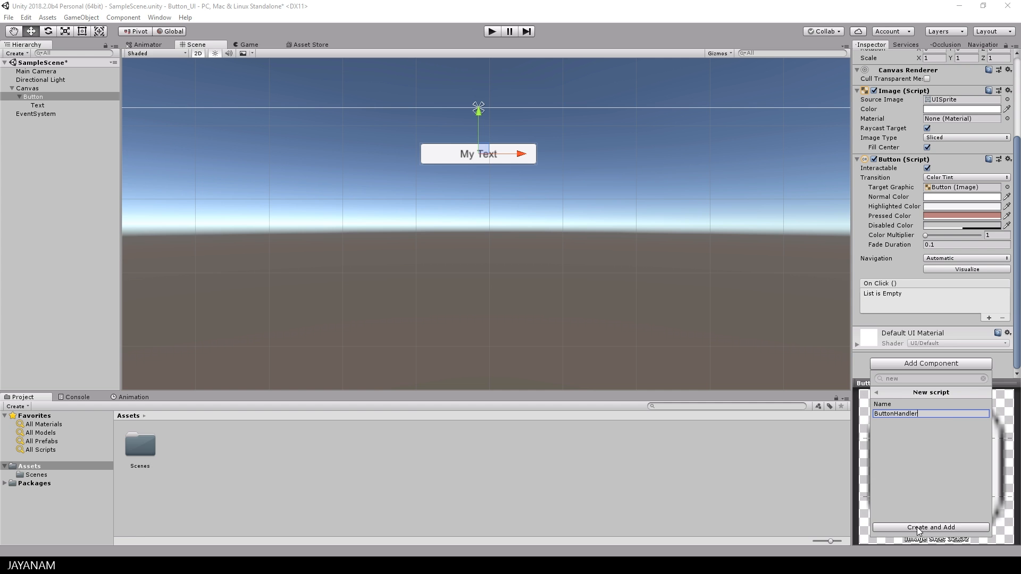
left_click(929, 528)
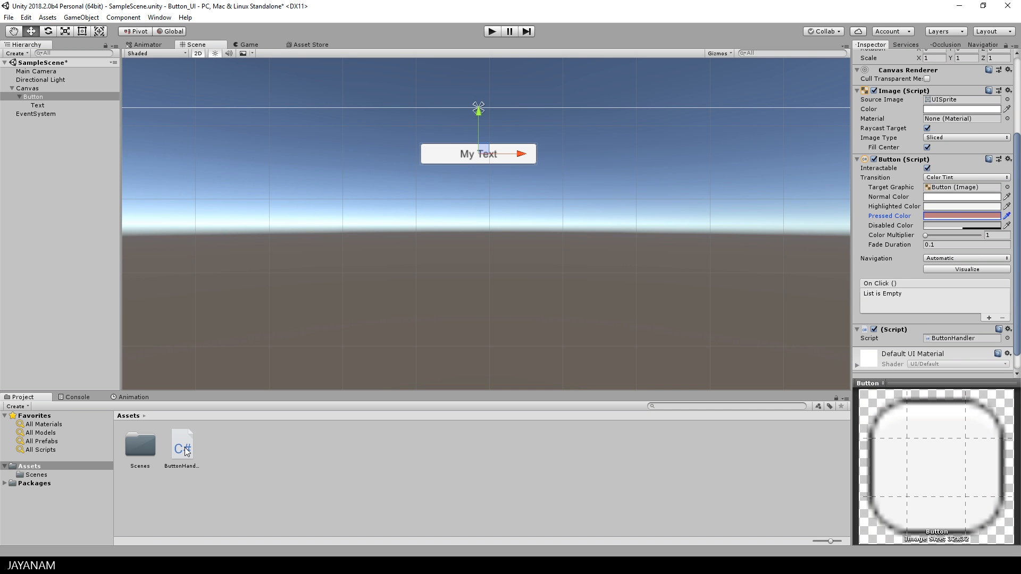
left_click(182, 448)
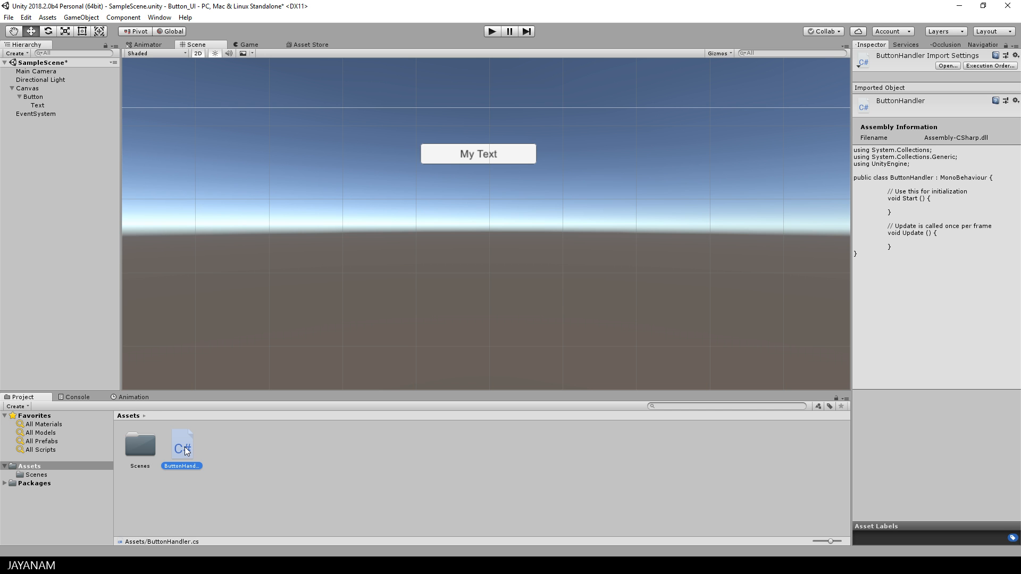
Replace Start and Update in ButtonHandler.cs with an empty public SetText(string text) method
double_click(182, 446)
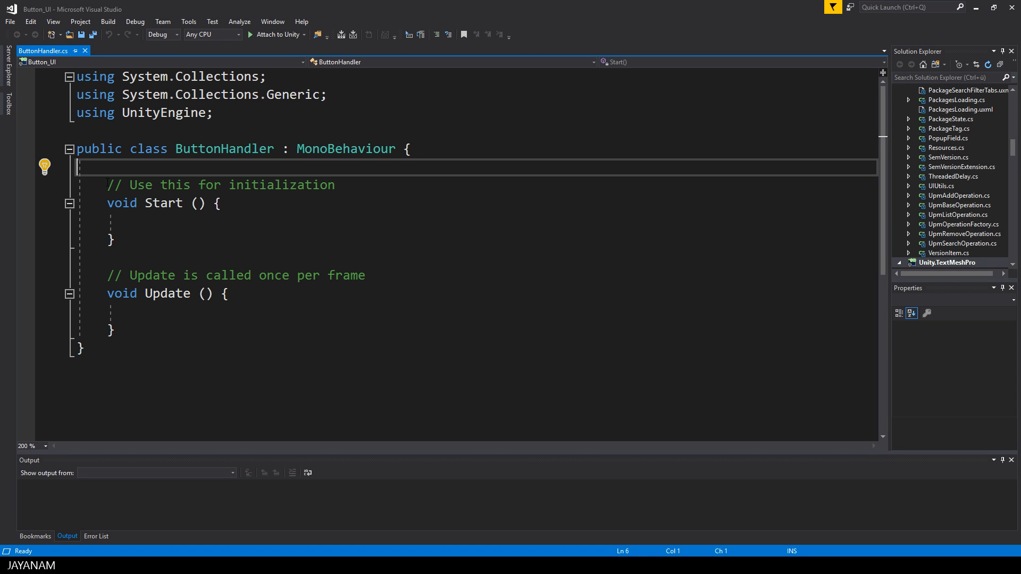
left_click_drag(80, 167, 112, 329)
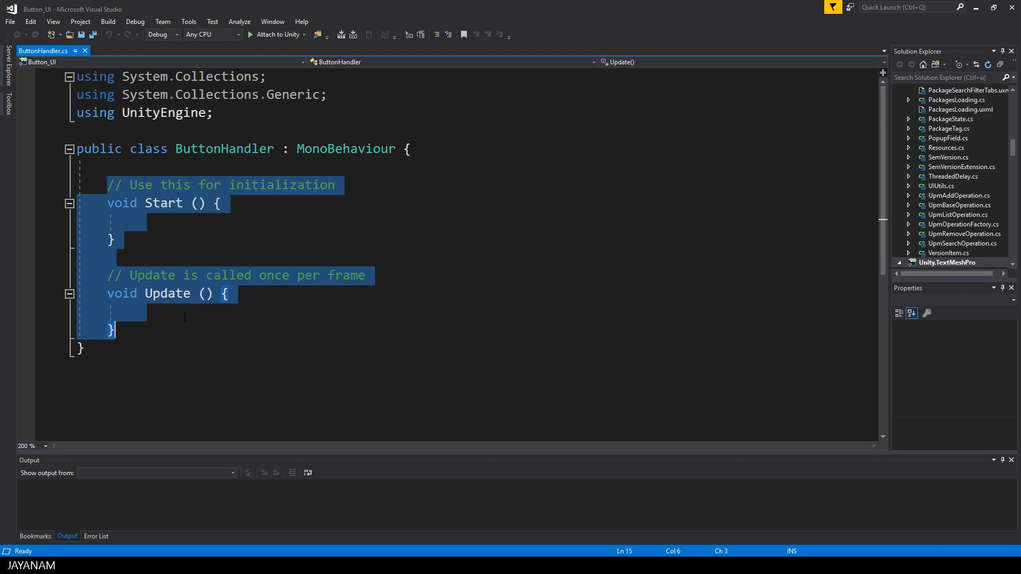
type("public void")
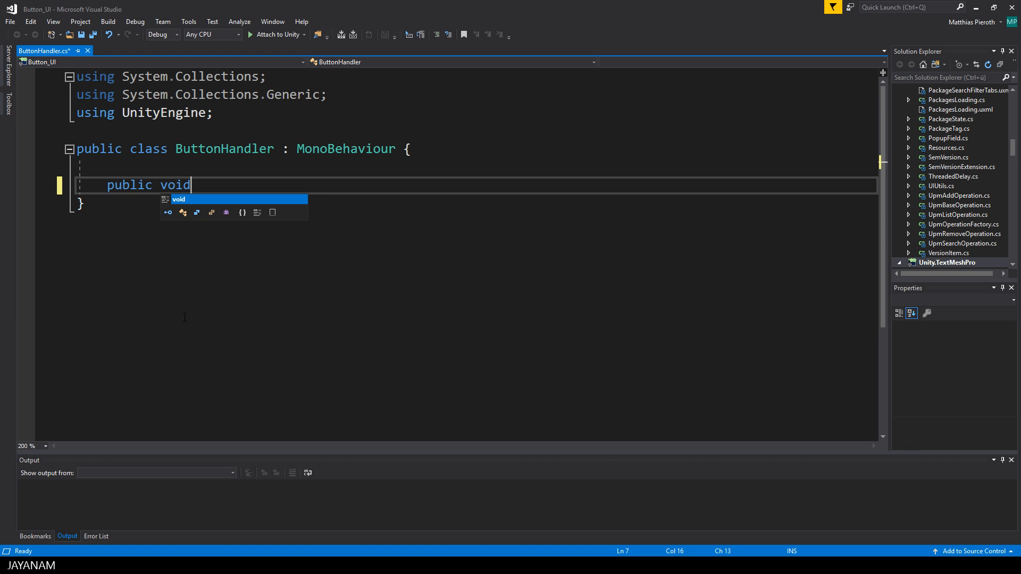
type("SetTex")
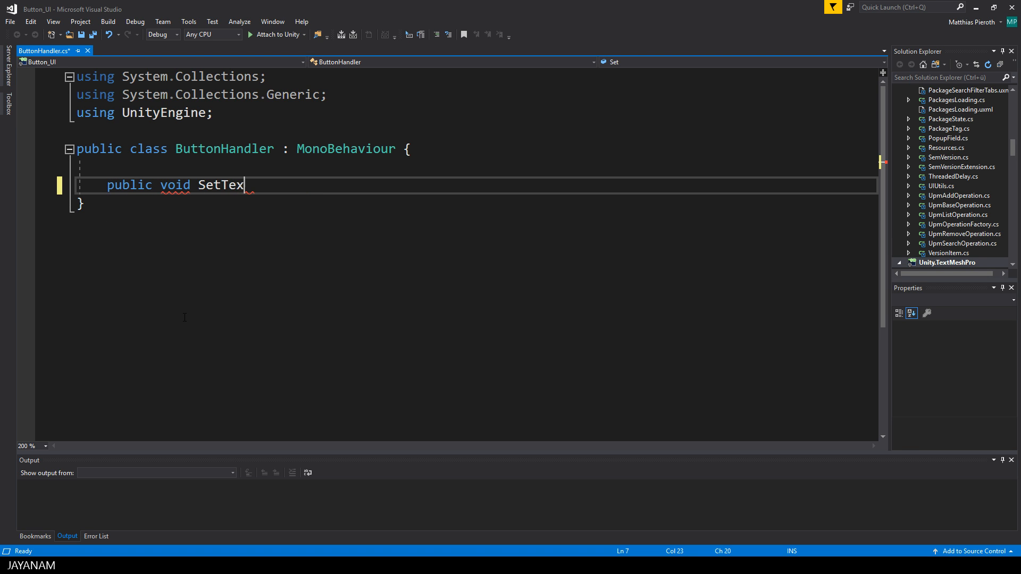
type("t(string te")
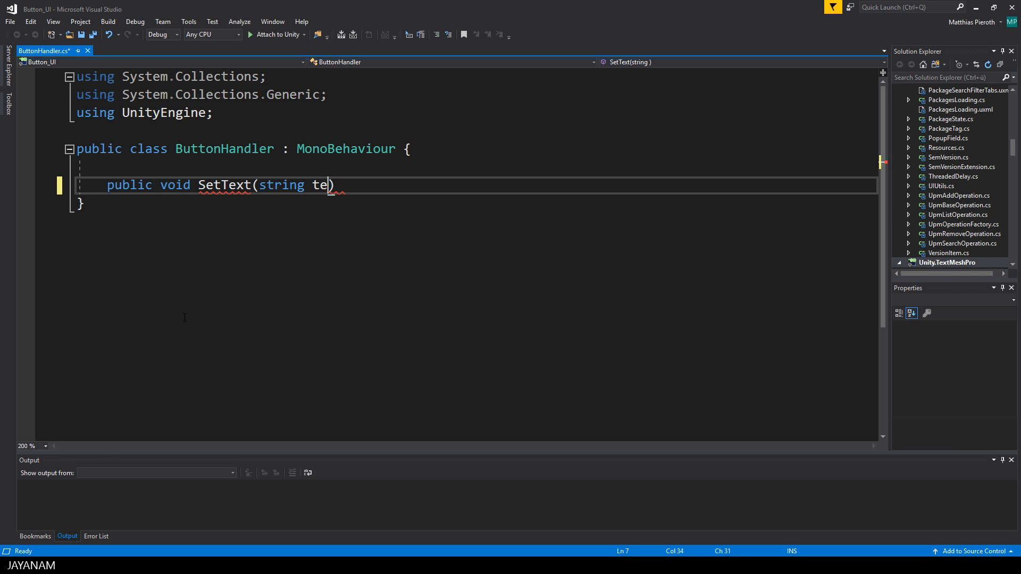
type("xt)")
type("{")
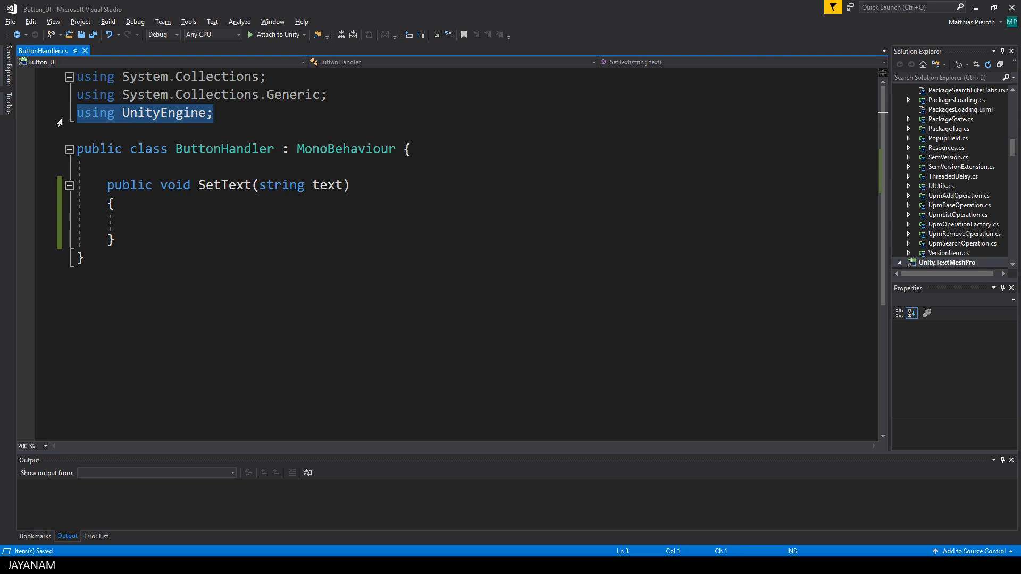
Add a 'using UnityEngine.UI;' import below the UnityEngine import
left_click(211, 112)
type("using UnityEngine.")
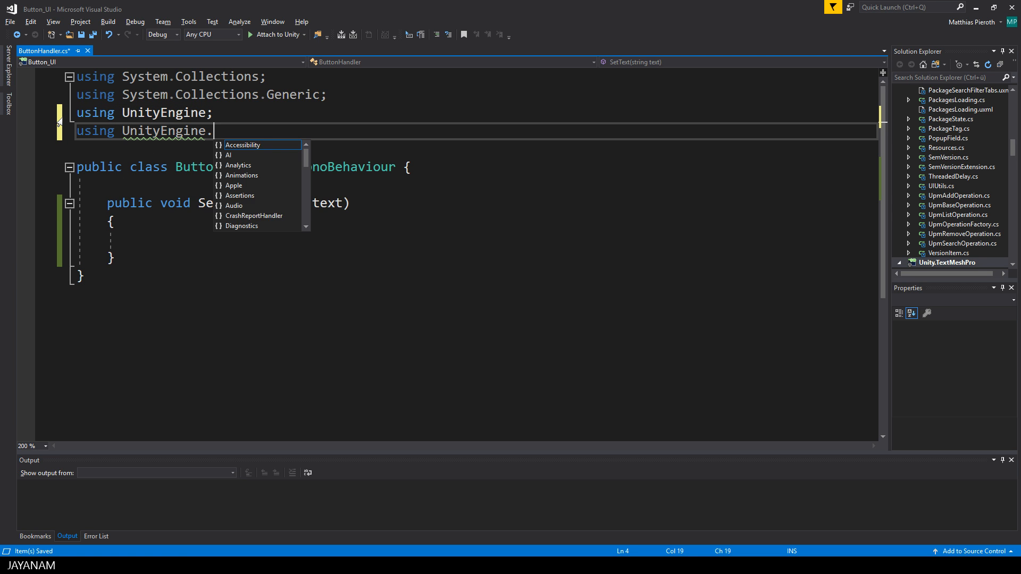
type("UI;")
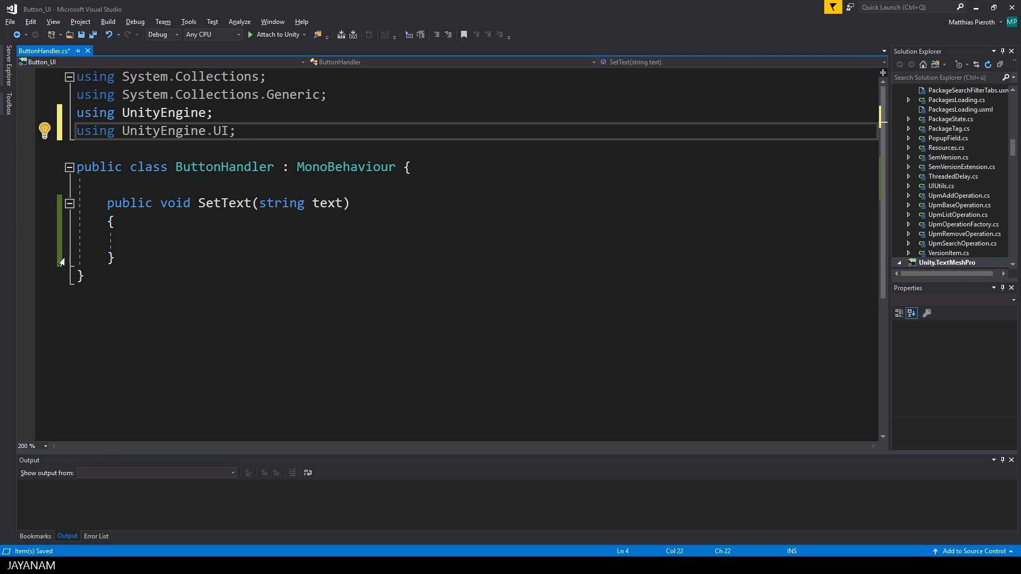
In SetText, write Text txt = transform.Find("Text").GetComponent<Text>(); txt.text = text;
left_click(137, 239)
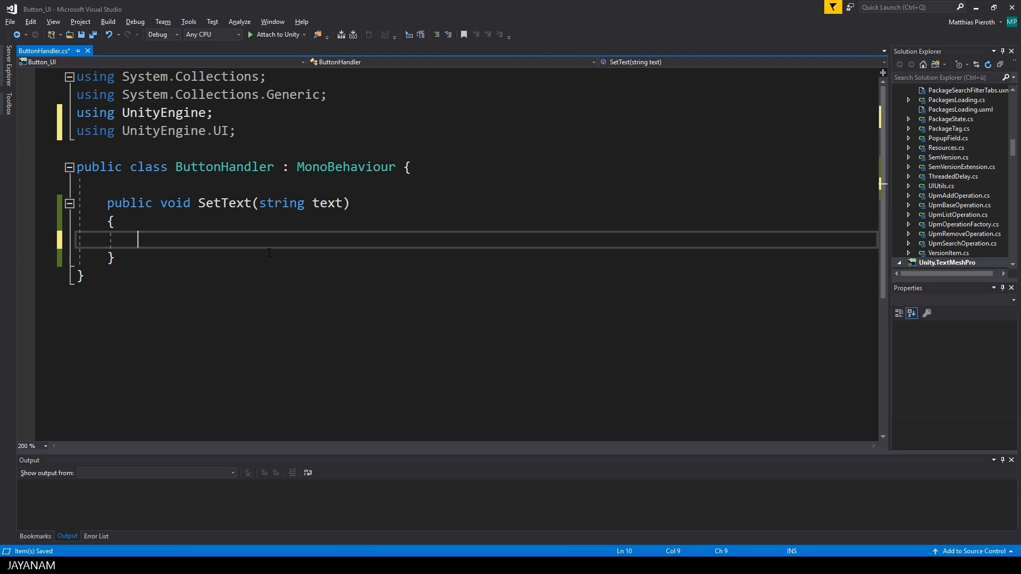
type("transform.Find(\"Text\").")
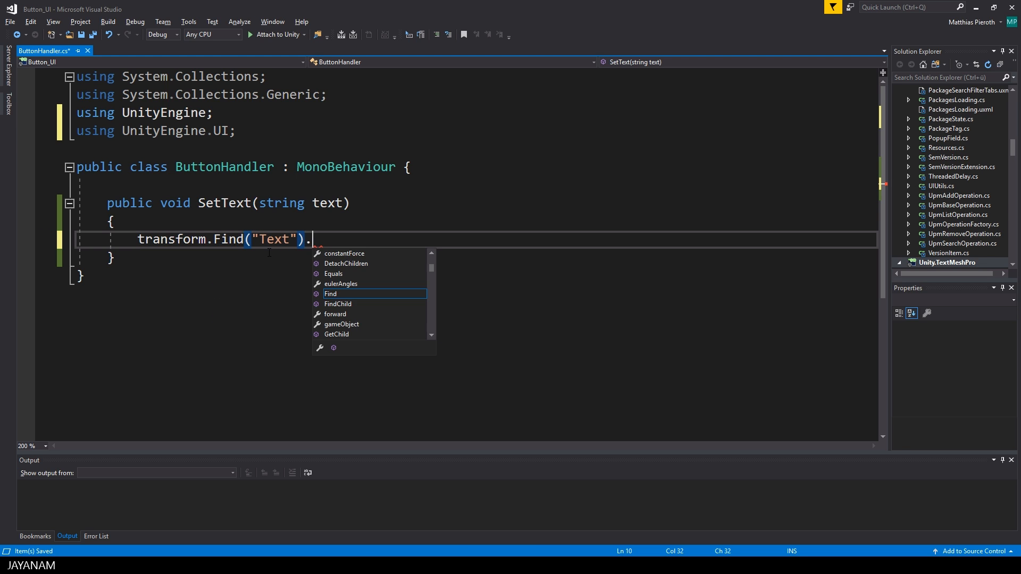
type("GetComponent<>")
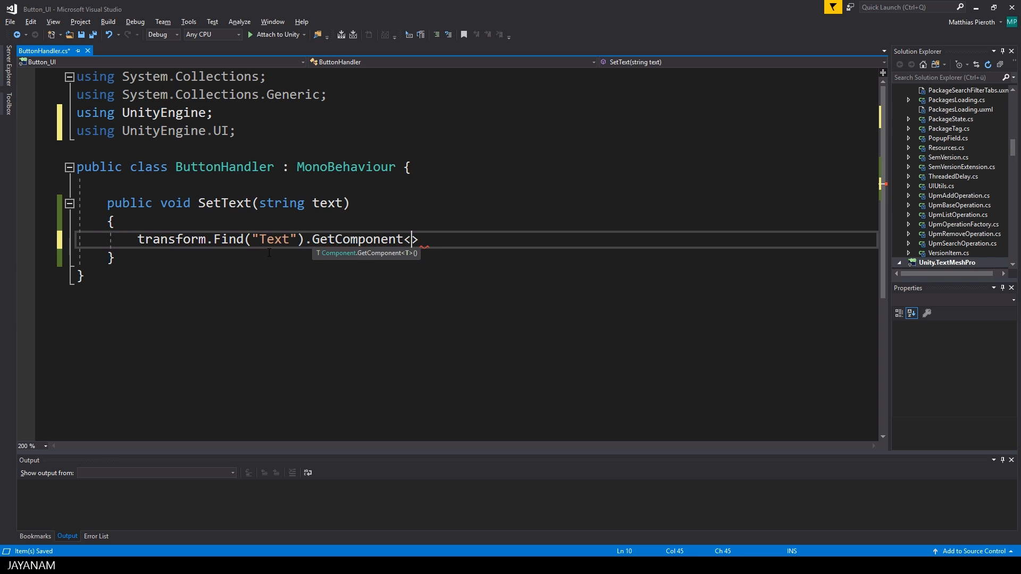
type("T>")
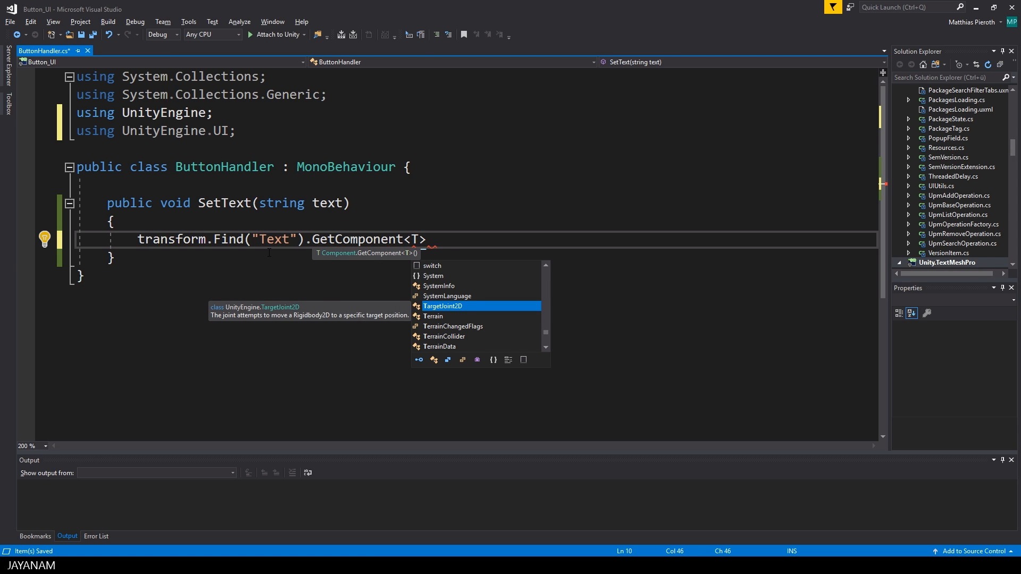
type("Text")
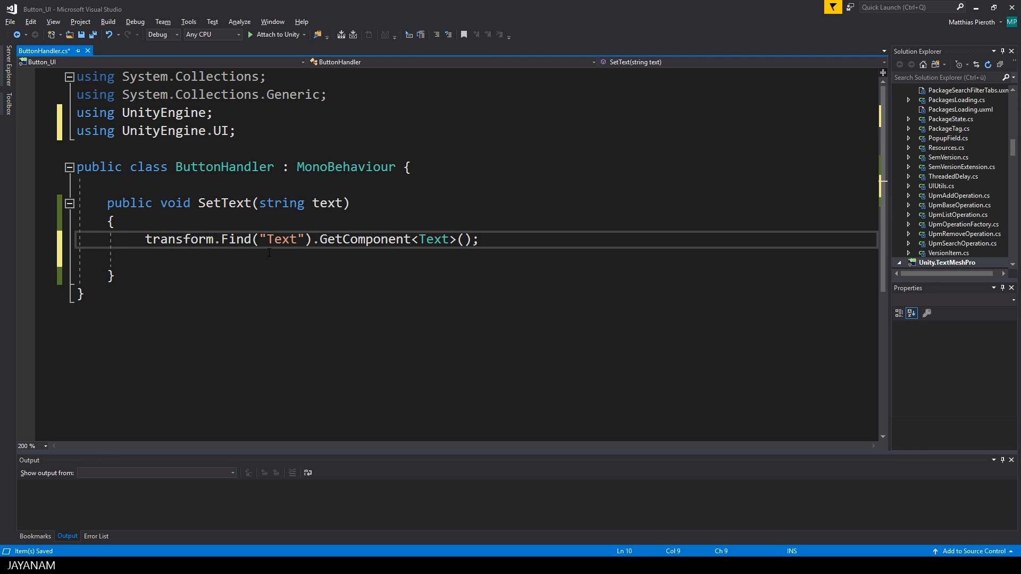
type("Text txt =")
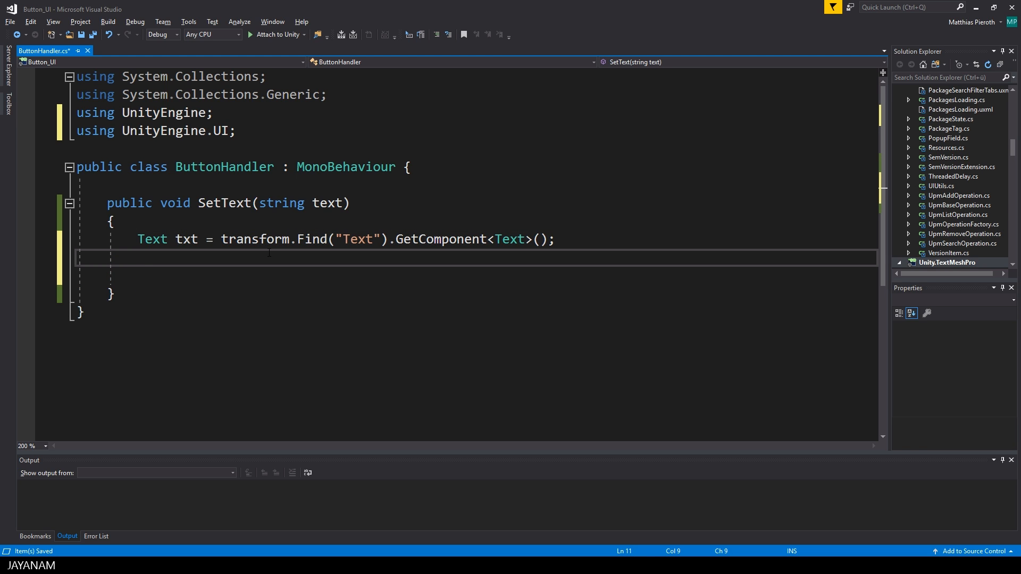
type("txt.text")
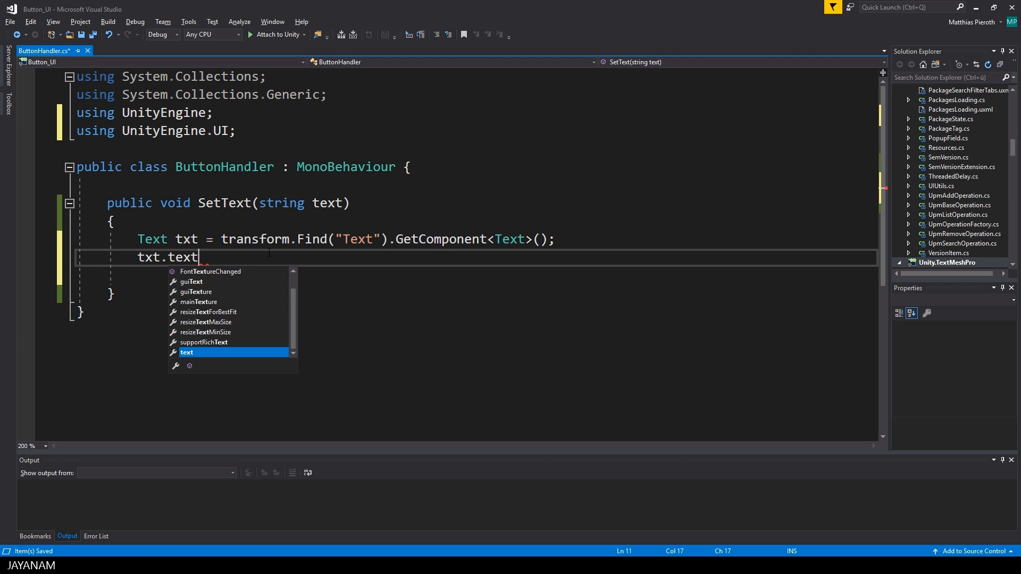
type("= text;")
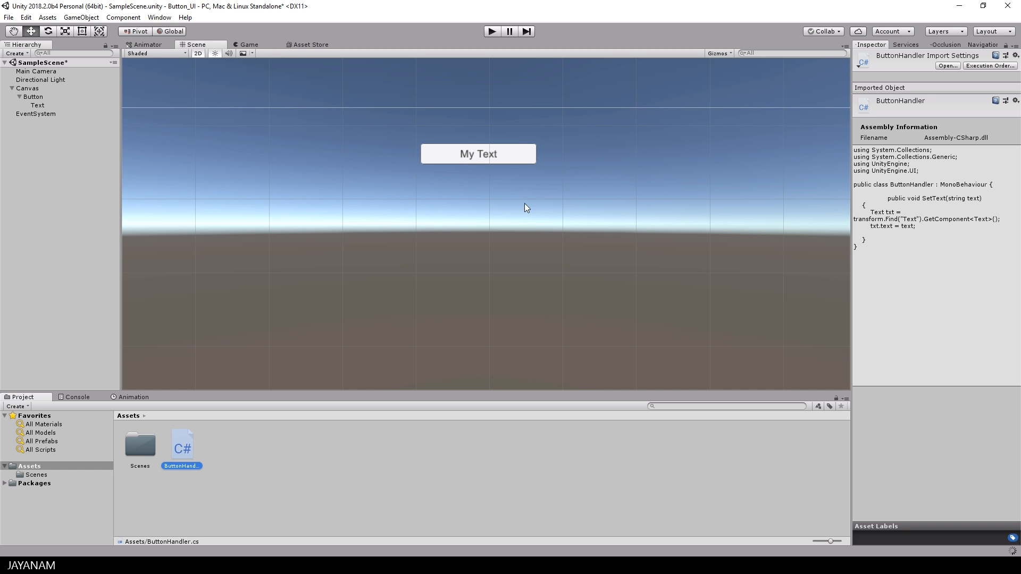
mouse_move(59, 109)
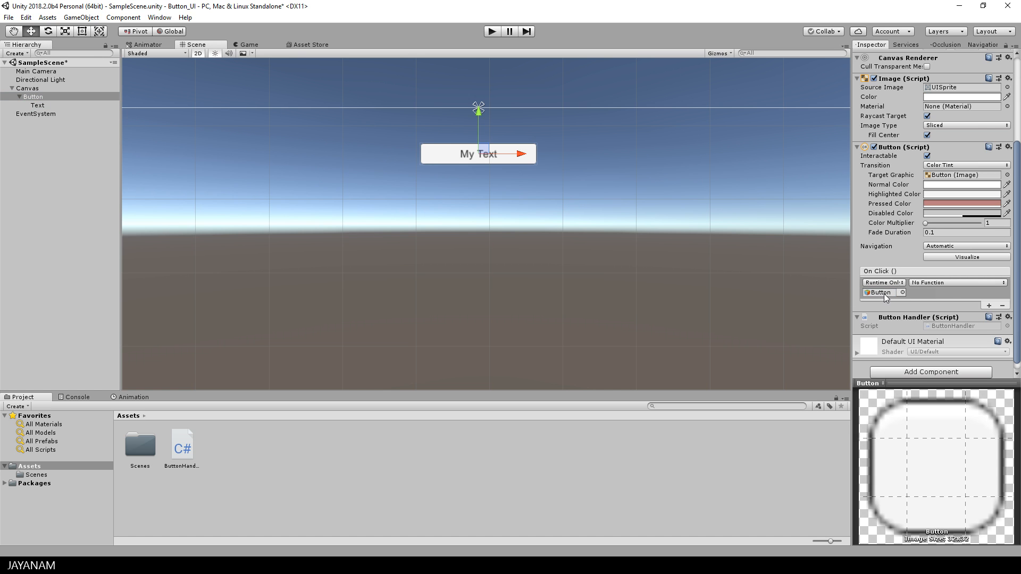
Make the Button's On Click call ButtonHandler.SetText with argument 'New Text'
left_click(957, 281)
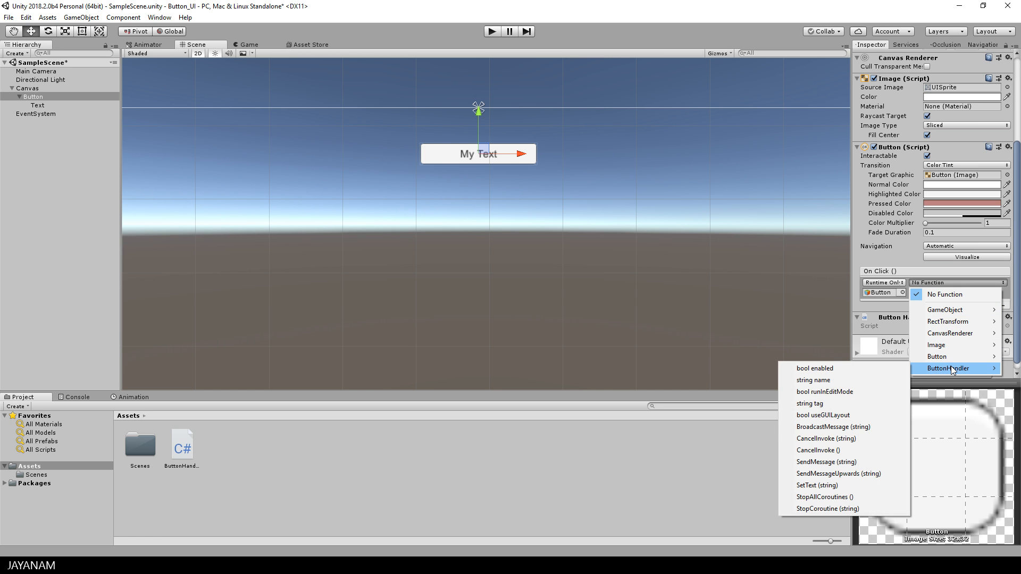
mouse_move(832, 472)
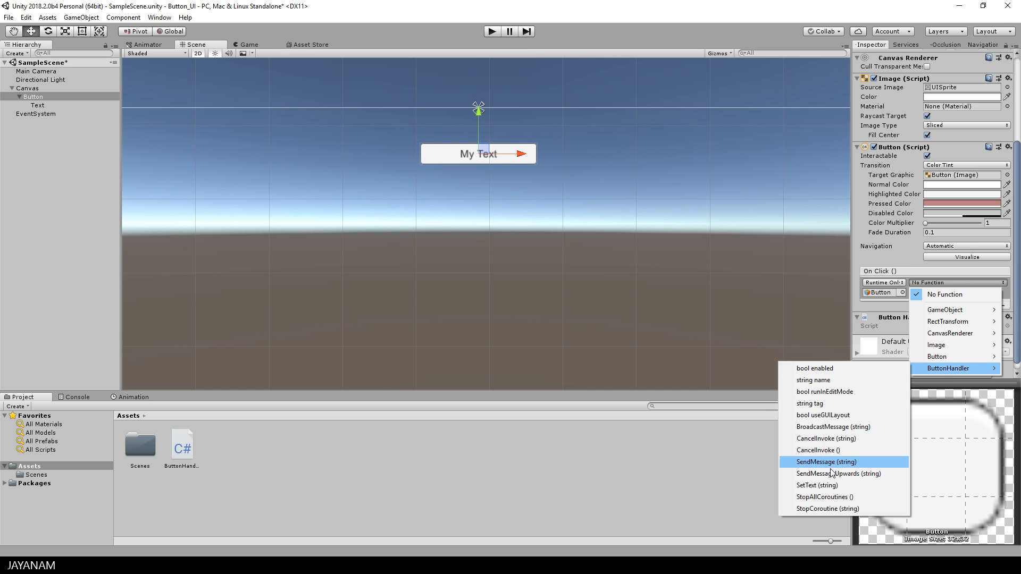
left_click(817, 485)
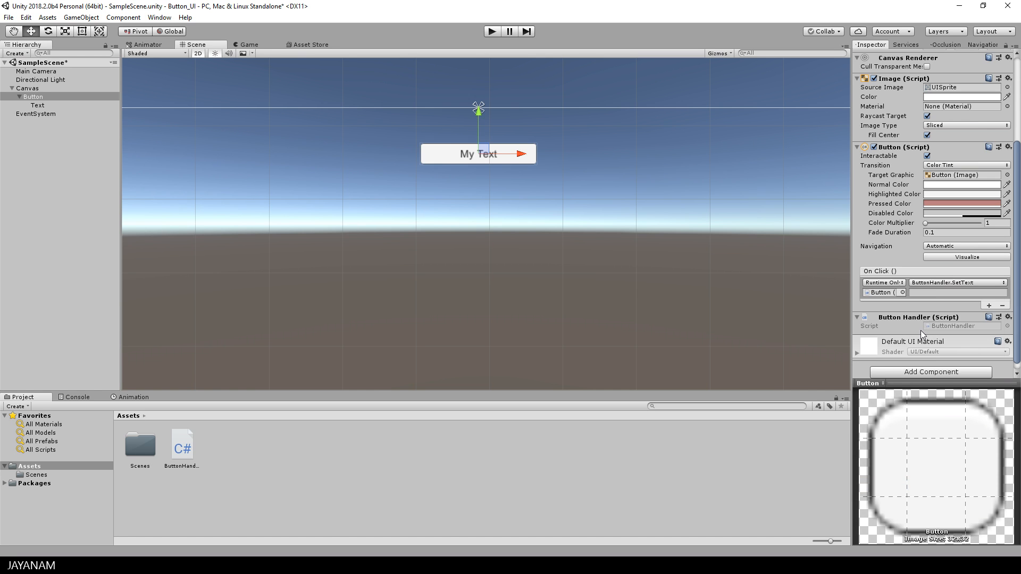
left_click(954, 292)
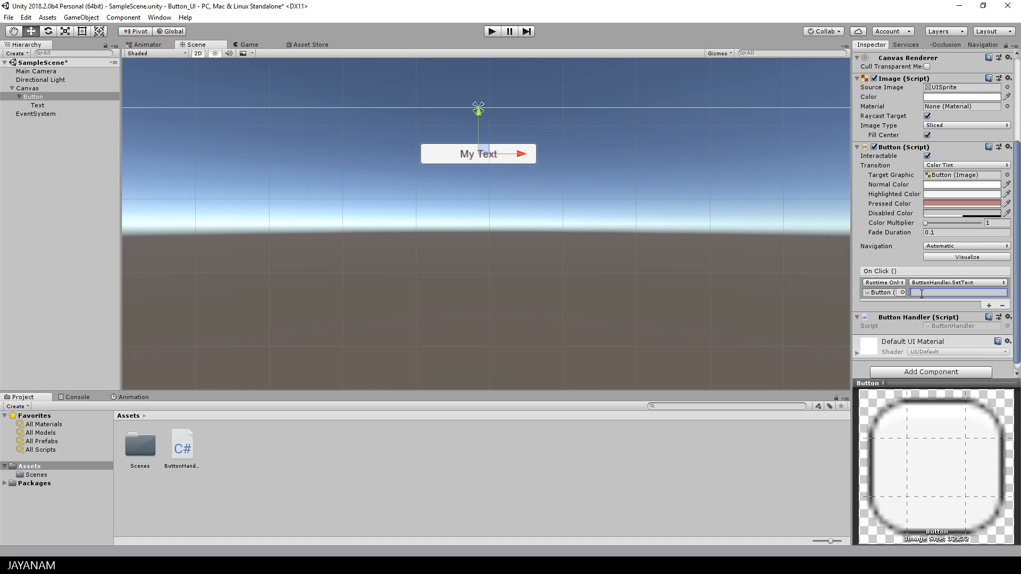
type("N")
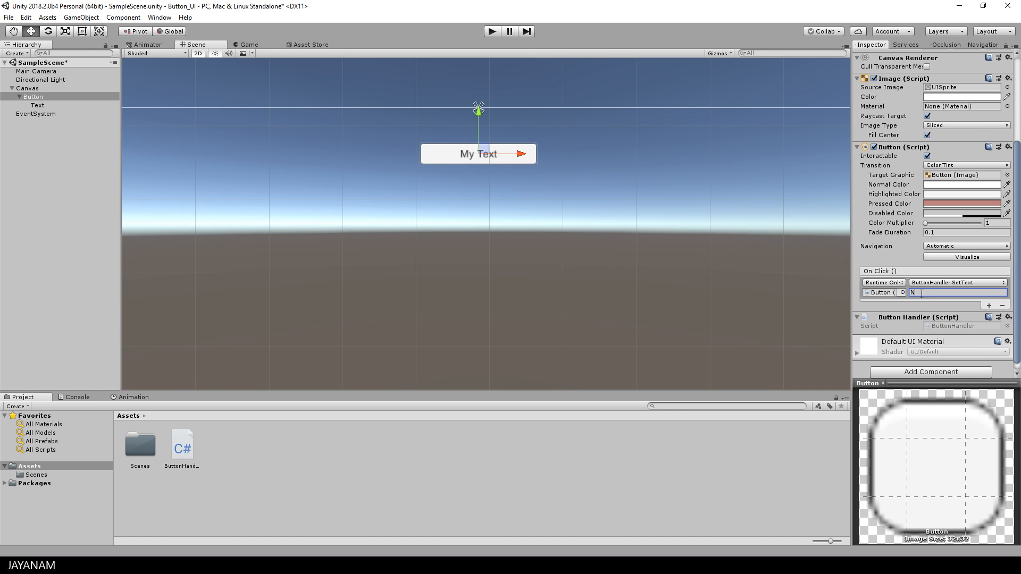
type("New Text")
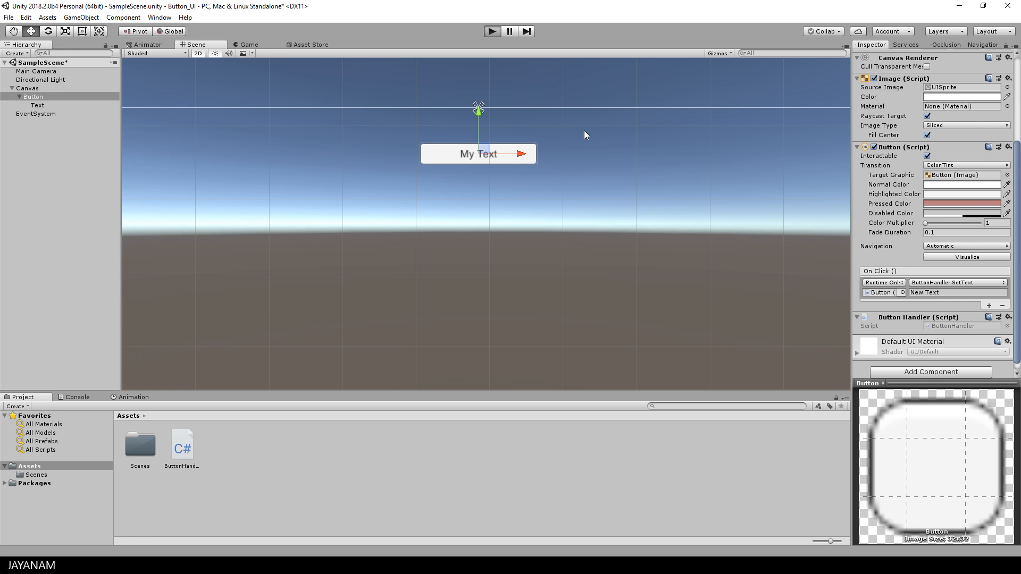
left_click(248, 44)
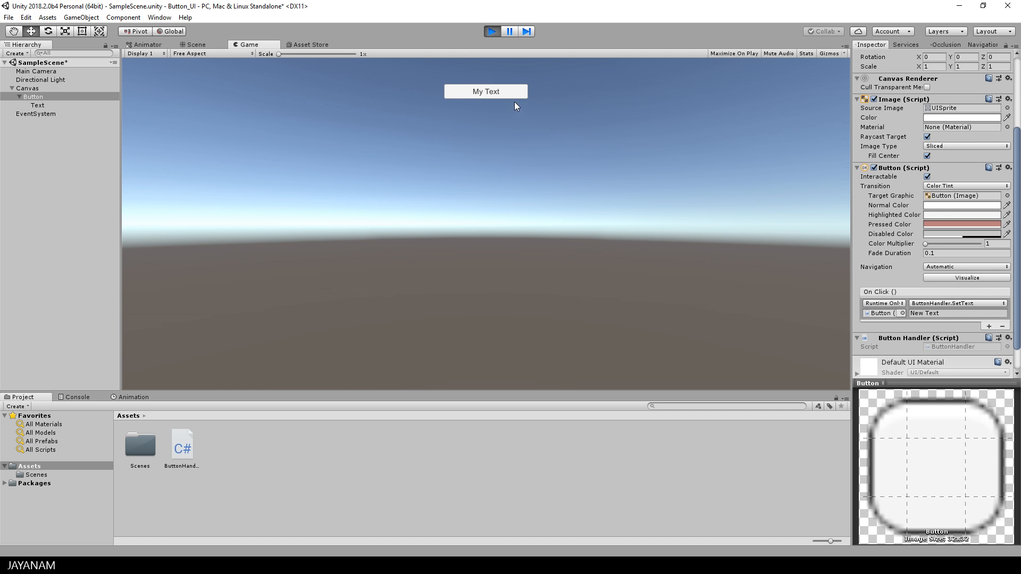
left_click(485, 91)
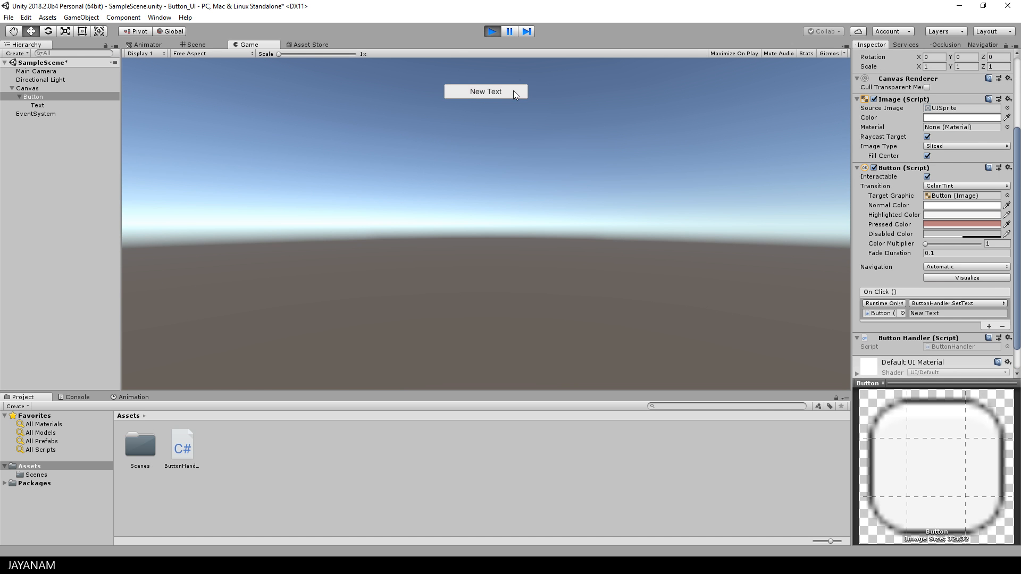
mouse_move(507, 187)
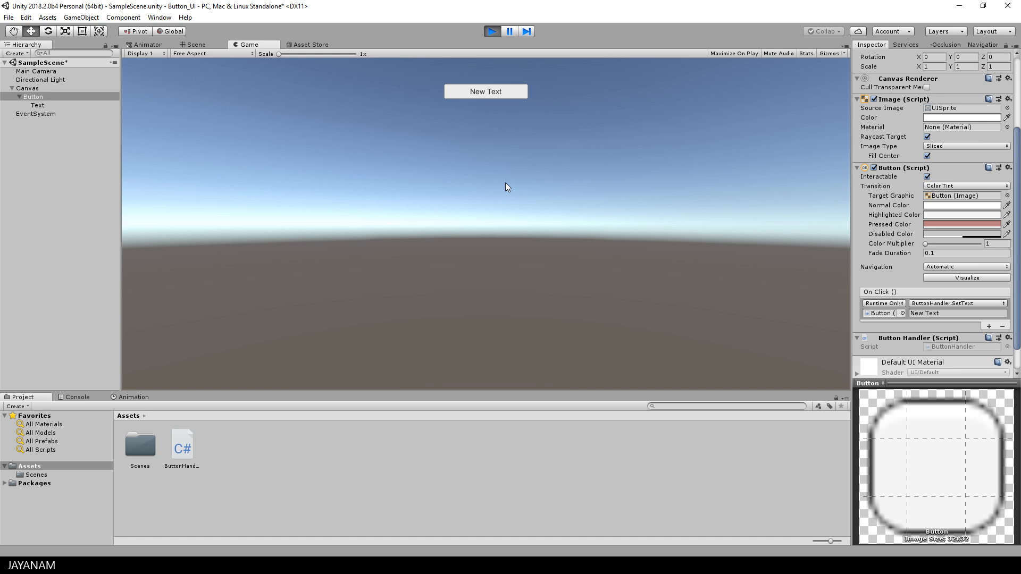
left_click(491, 31)
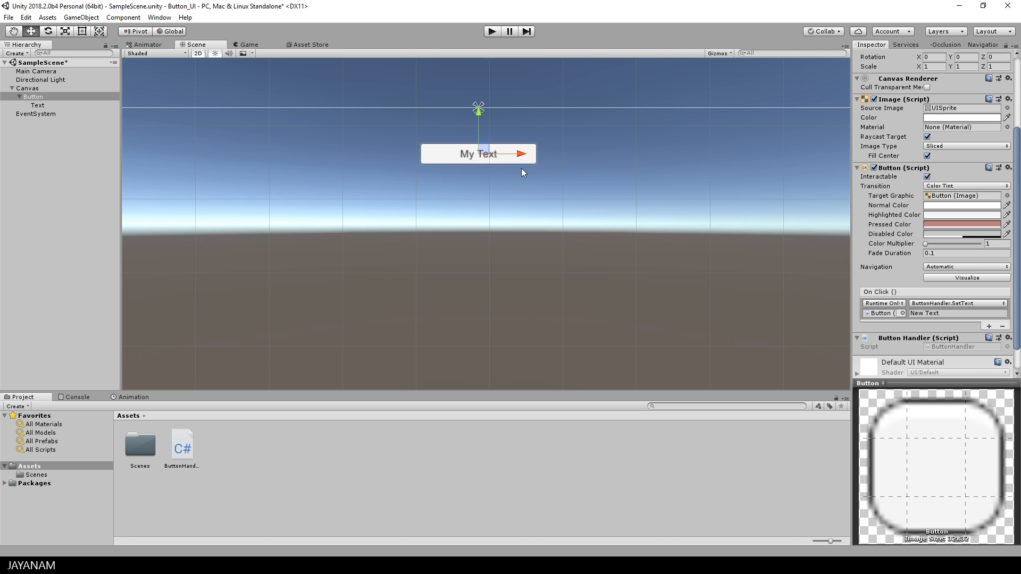
mouse_move(588, 176)
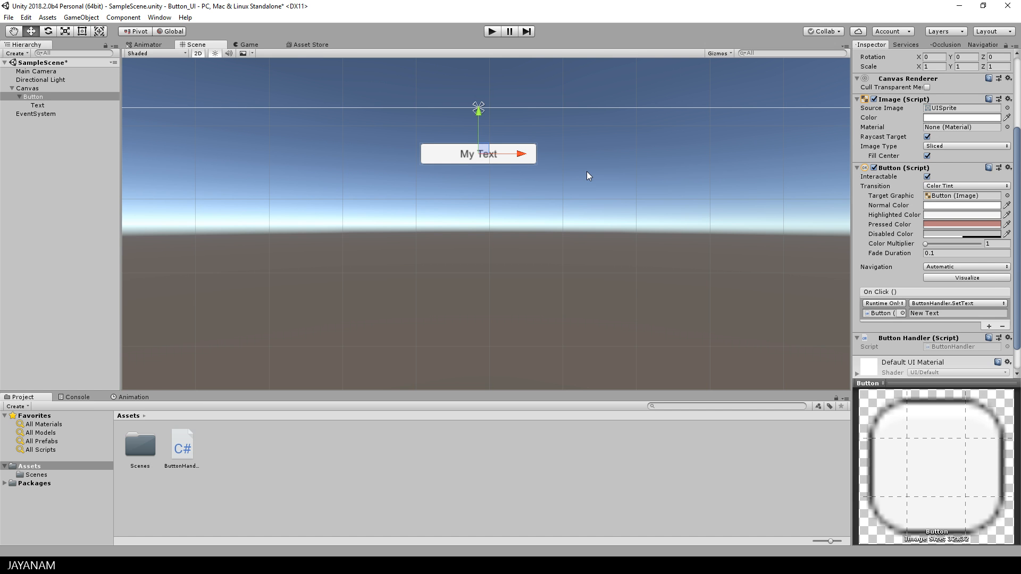
Duplicate the Button with Ctrl+D and start editing the copy's SetText argument
key("ctrl+d")
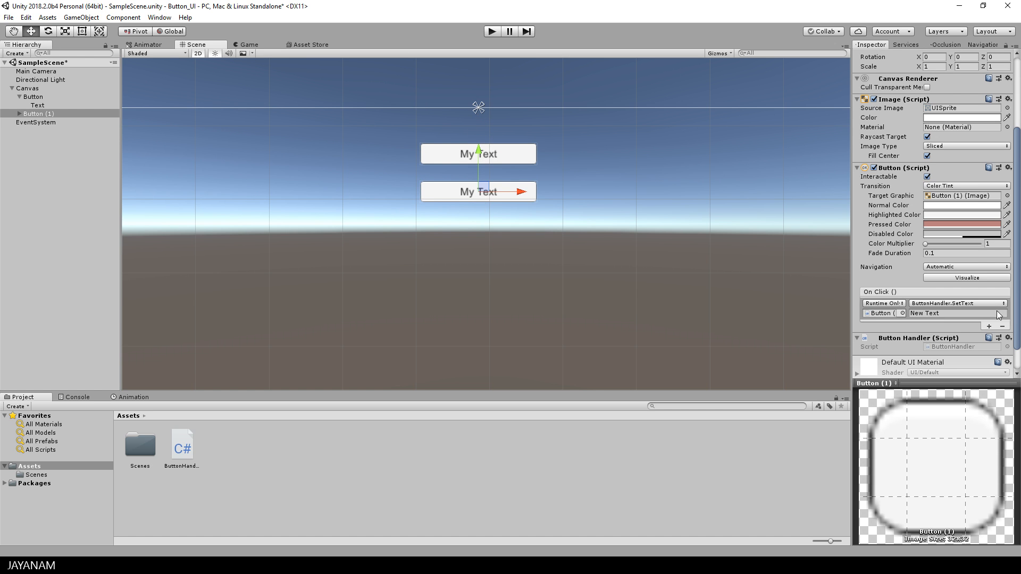
left_click(958, 313)
type(" 2")
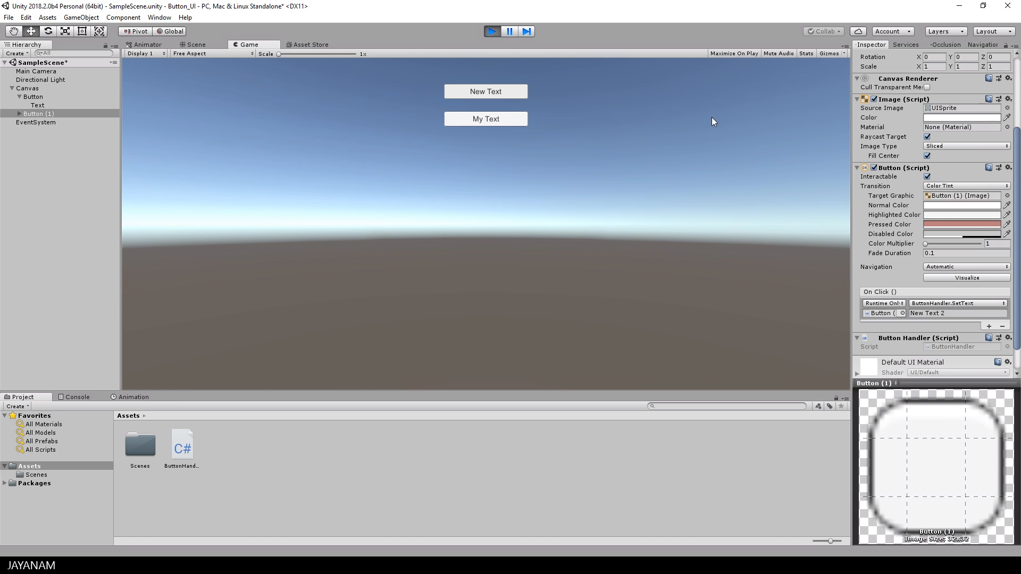
Click the second button in the running game so its label changes to 'New Text 2'
left_click(485, 118)
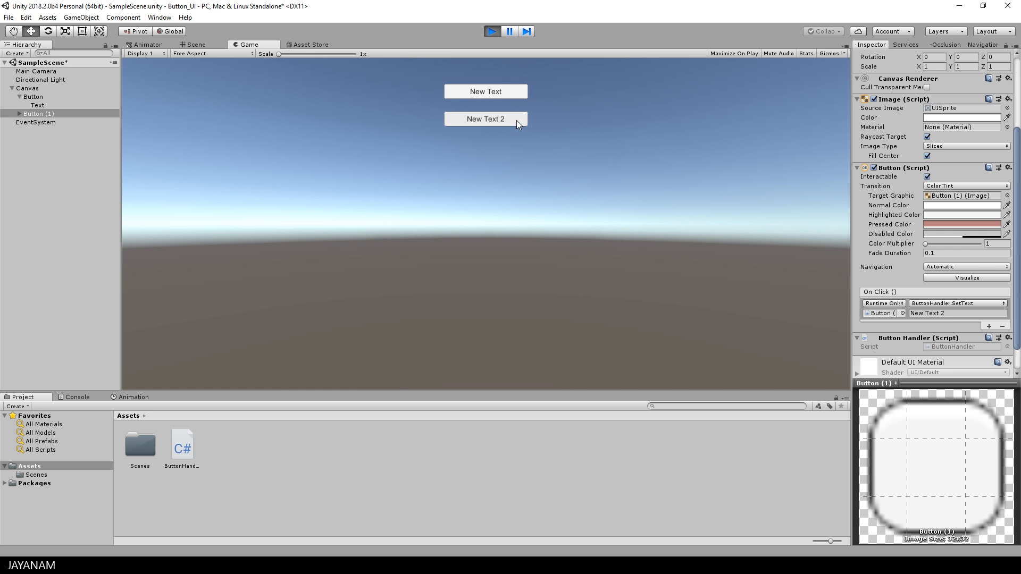